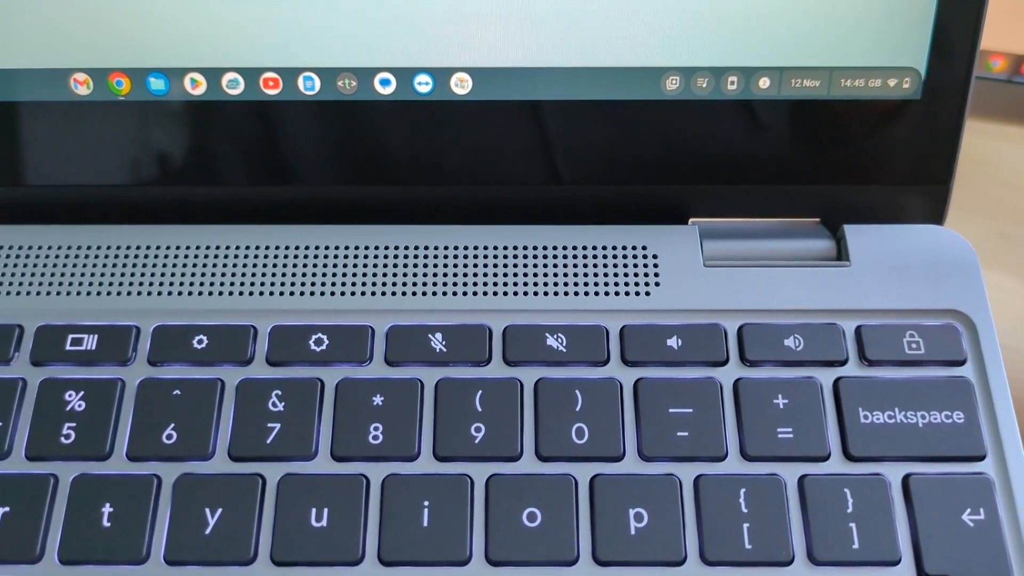
Step: Press the top-row mic mute key so the microphone on-screen indicator appears
{"action": "left_click", "coordinate": [434, 343]}
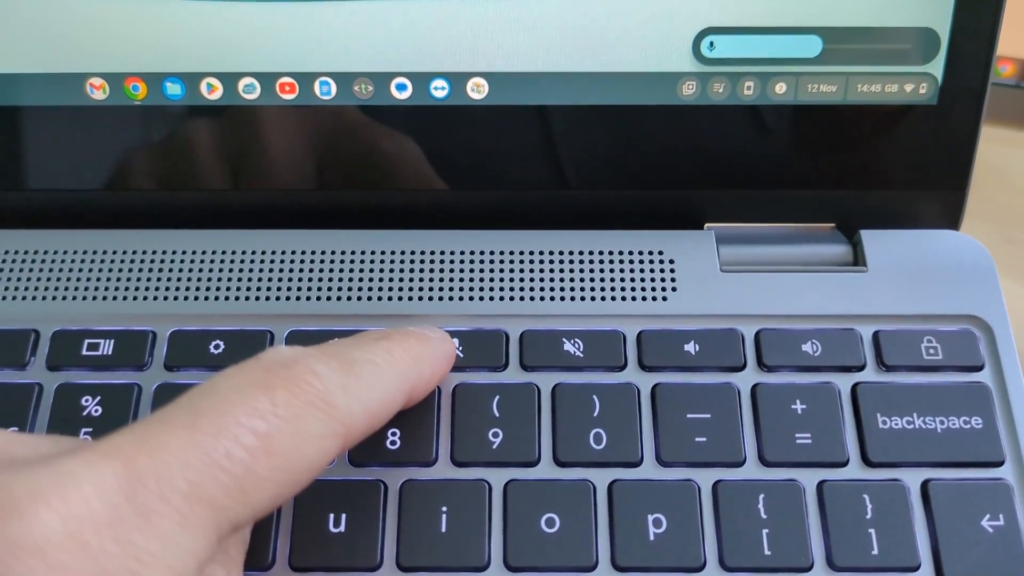